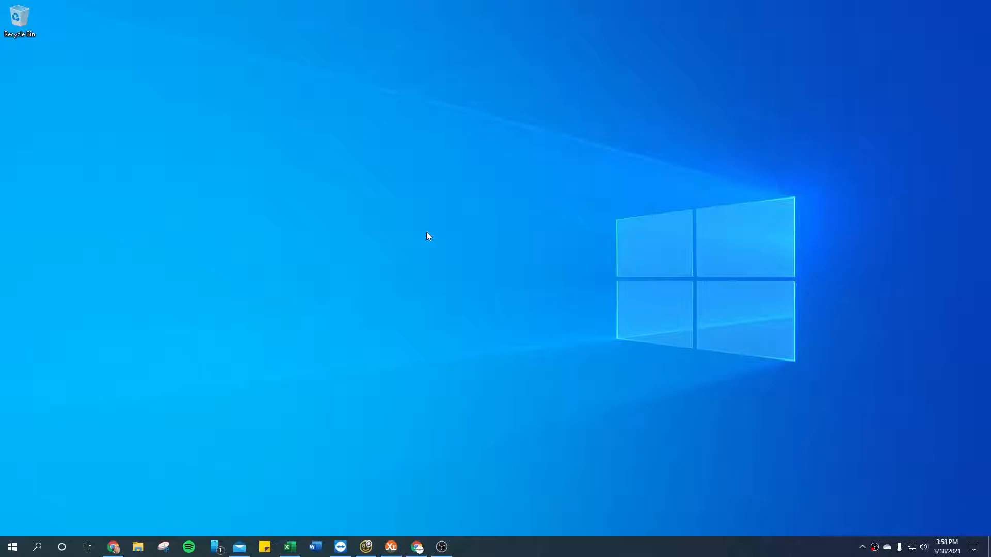
{"action": "mouse_move", "coordinate": [486, 235]}
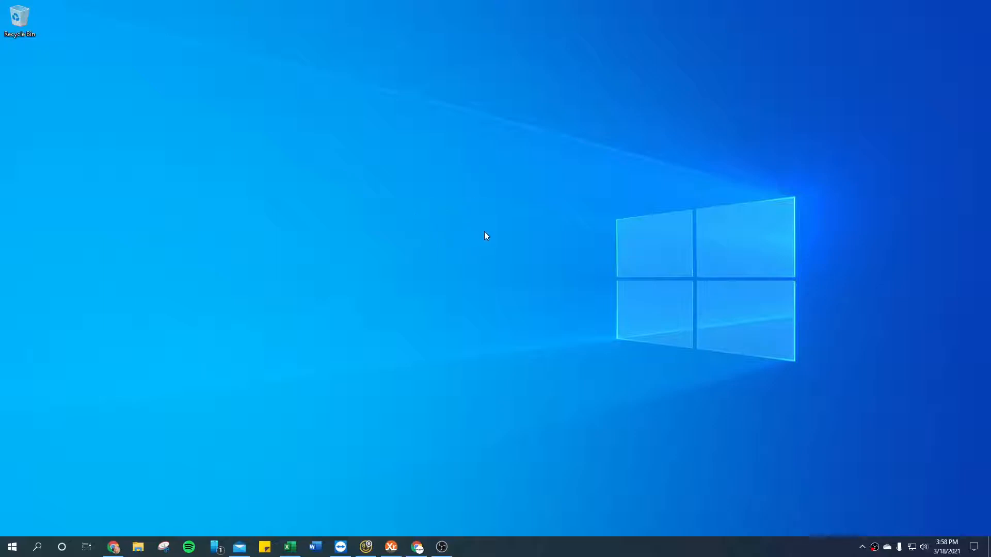
{"action": "mouse_move", "coordinate": [570, 297]}
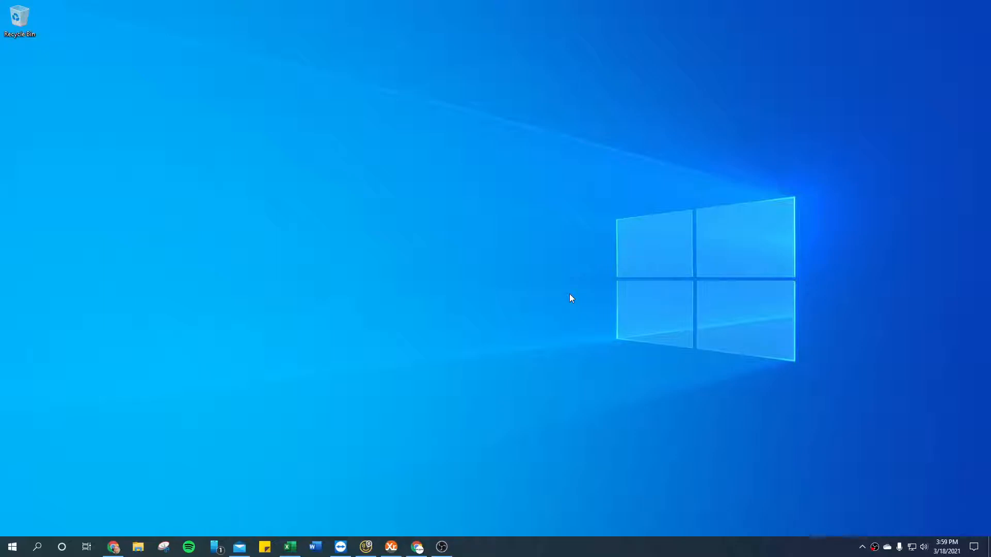
{"action": "mouse_move", "coordinate": [544, 236]}
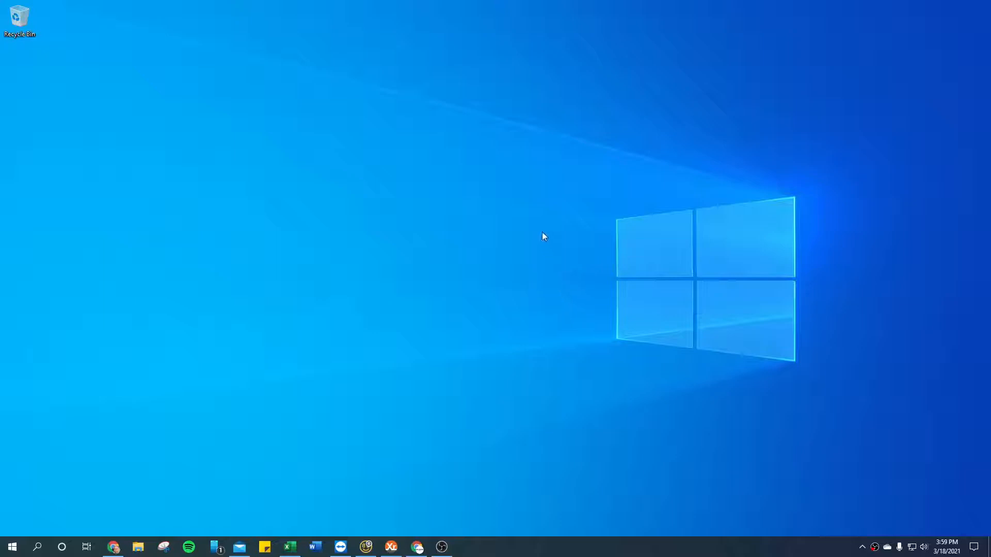
{"action": "mouse_move", "coordinate": [540, 230]}
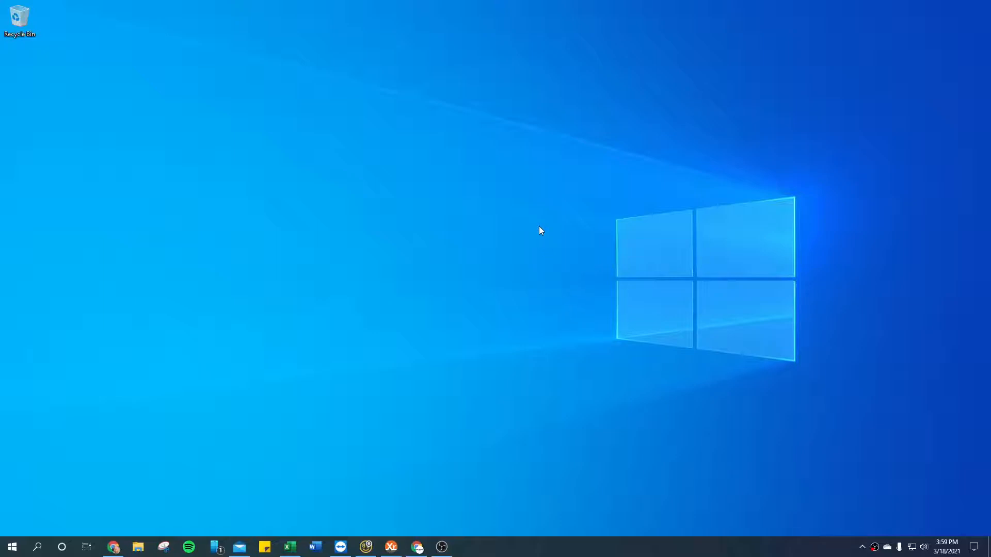
{"action": "mouse_move", "coordinate": [848, 463]}
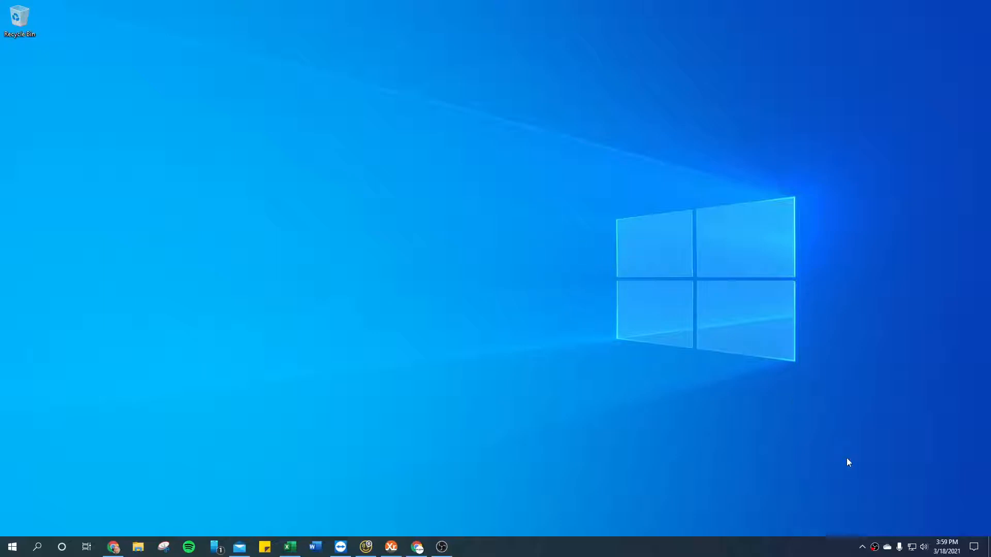
{"action": "mouse_move", "coordinate": [900, 547]}
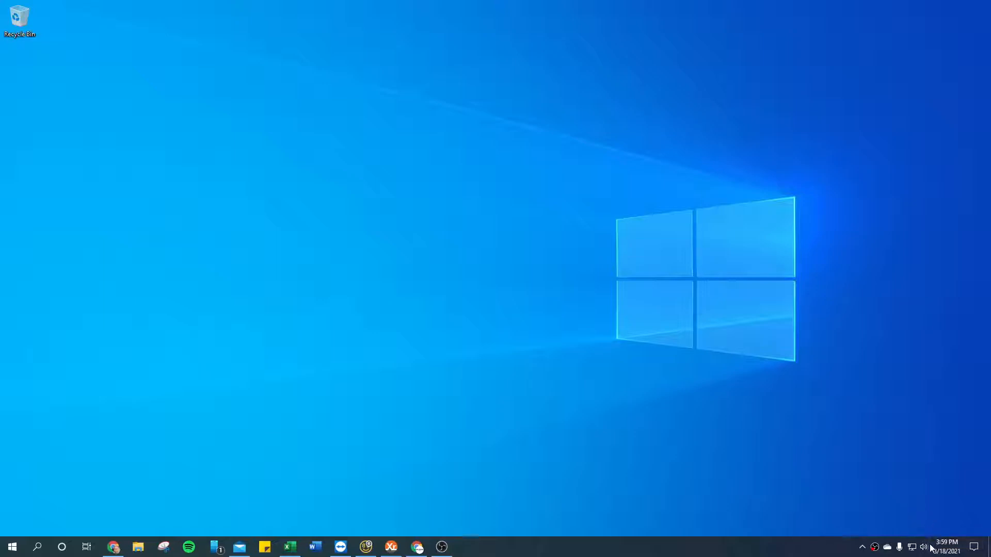
Reach the Sound settings page from the system tray volume icon's menu
{"action": "right_click", "coordinate": [922, 547]}
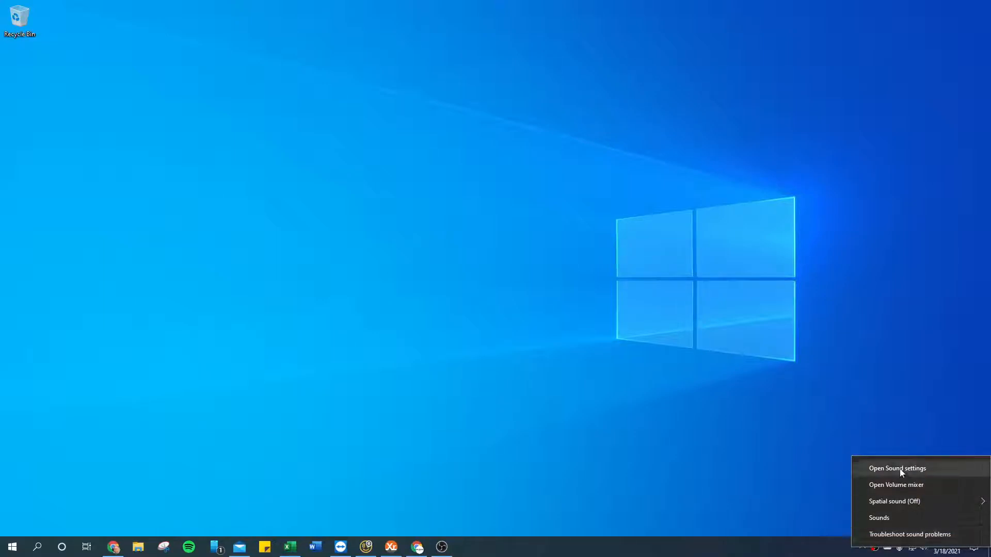
{"action": "left_click", "coordinate": [897, 468]}
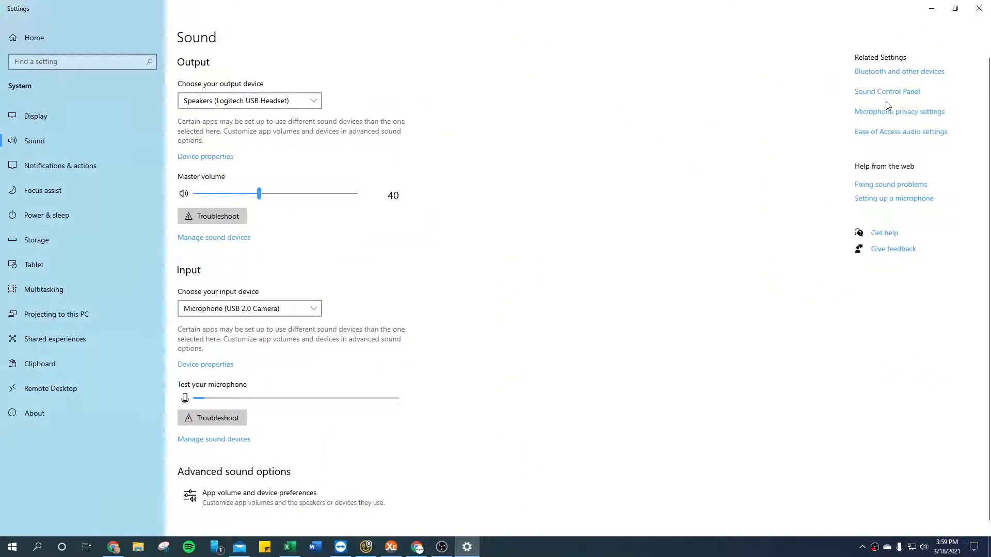
Bring up the classic Sound control panel with the Speakers playback device in view
{"action": "left_click", "coordinate": [886, 91]}
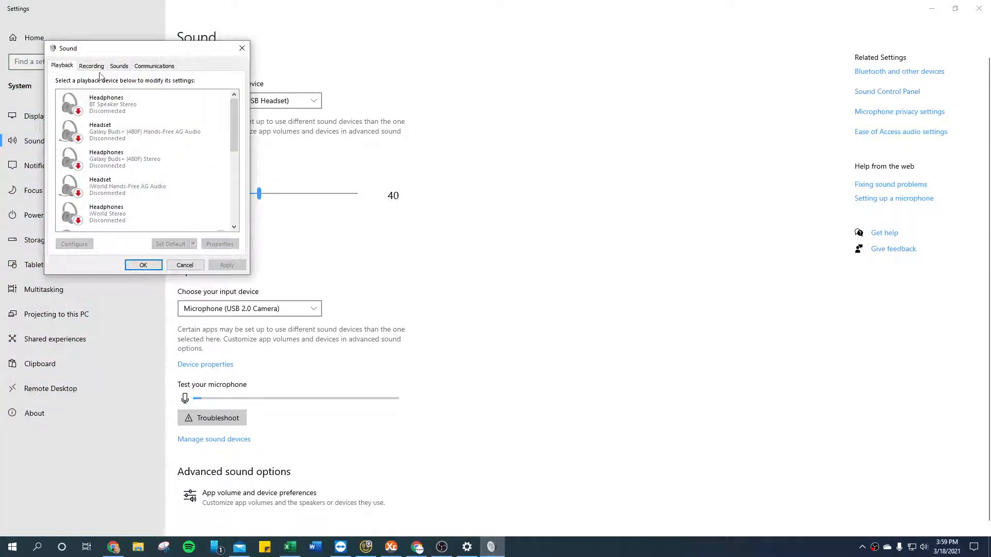
{"action": "scroll", "scroll_direction": "down", "scroll_amount": 3}
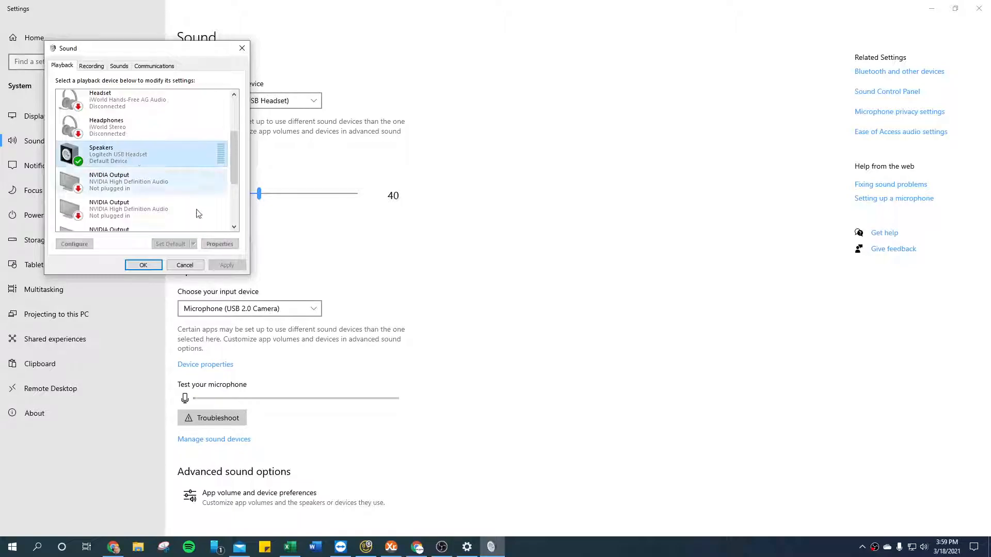
Enable Loudness Equalization in the Speakers Properties Enhancements and confirm with OK
{"action": "left_click", "coordinate": [218, 243]}
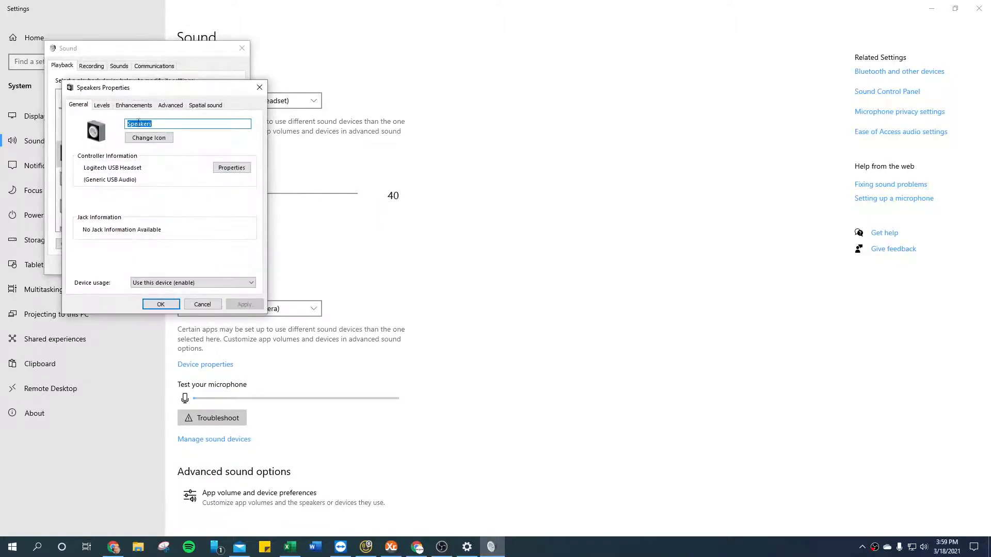
{"action": "left_click", "coordinate": [133, 105]}
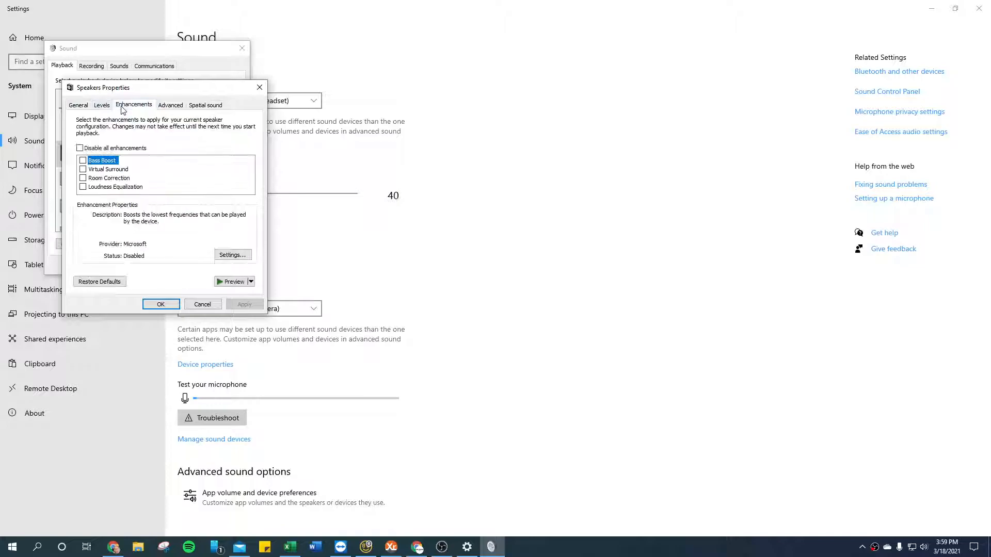
{"action": "left_click", "coordinate": [116, 187]}
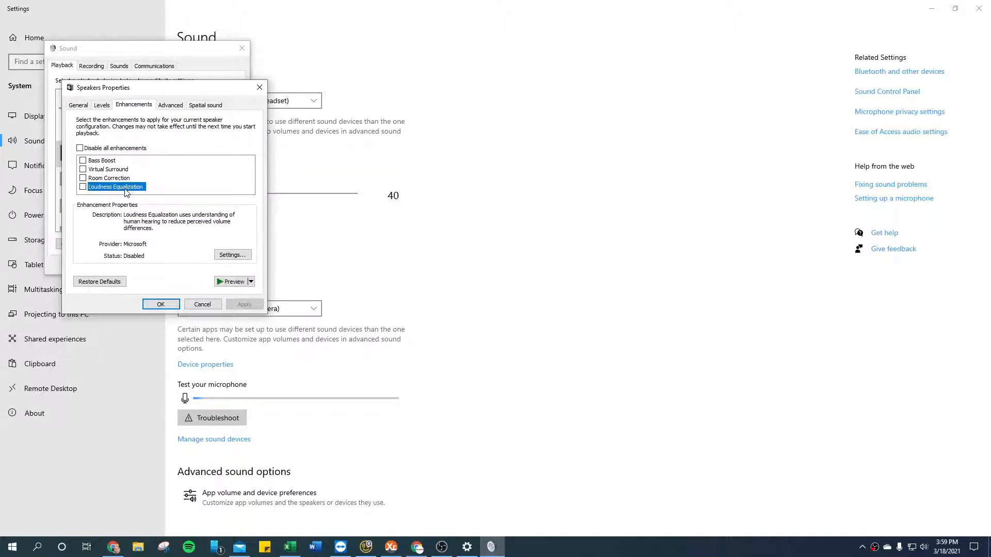
{"action": "left_click", "coordinate": [83, 187]}
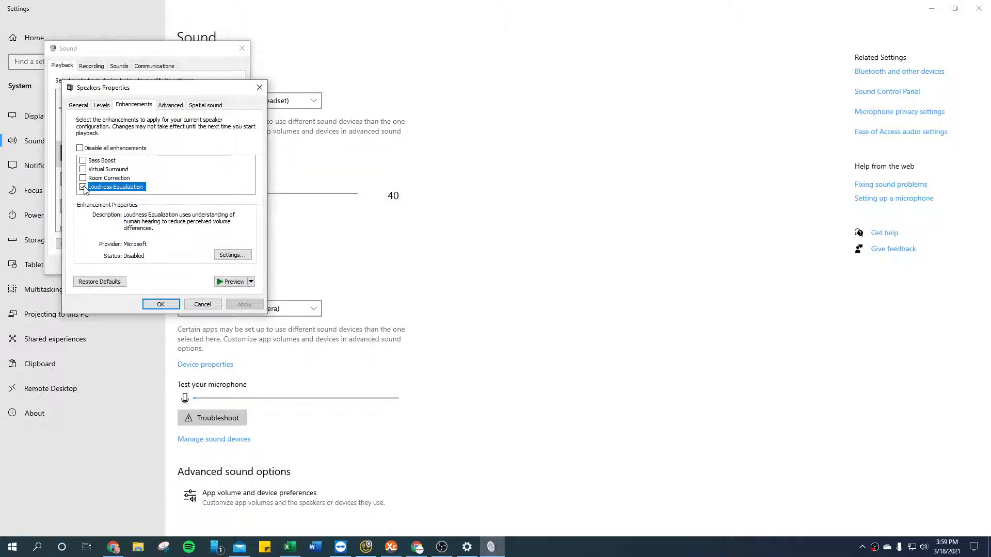
{"action": "left_click", "coordinate": [82, 186]}
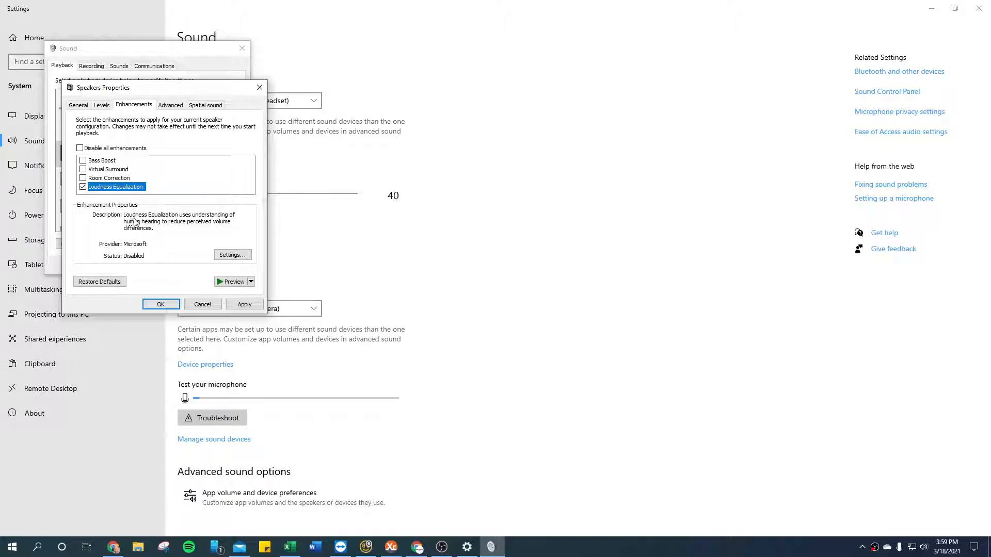
{"action": "mouse_move", "coordinate": [150, 229]}
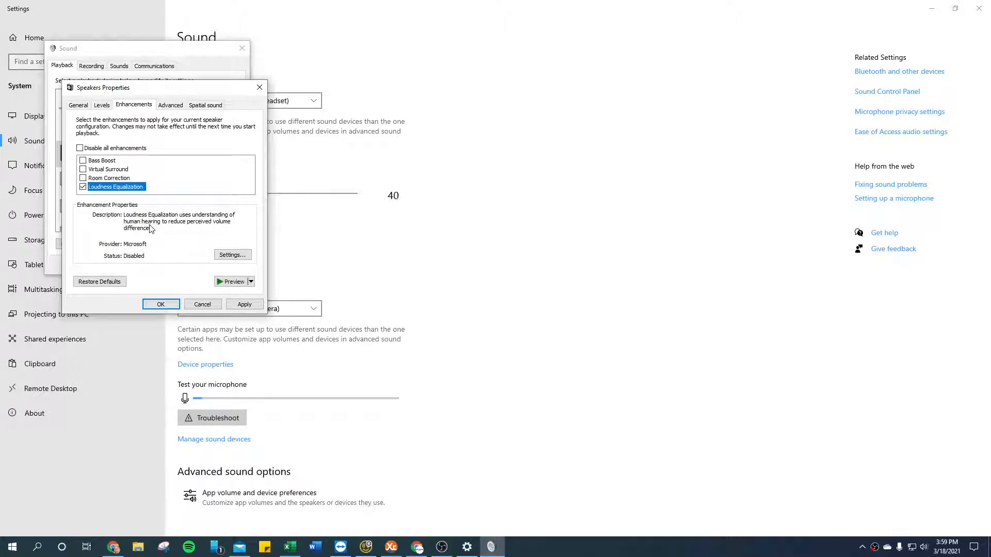
{"action": "mouse_move", "coordinate": [158, 236]}
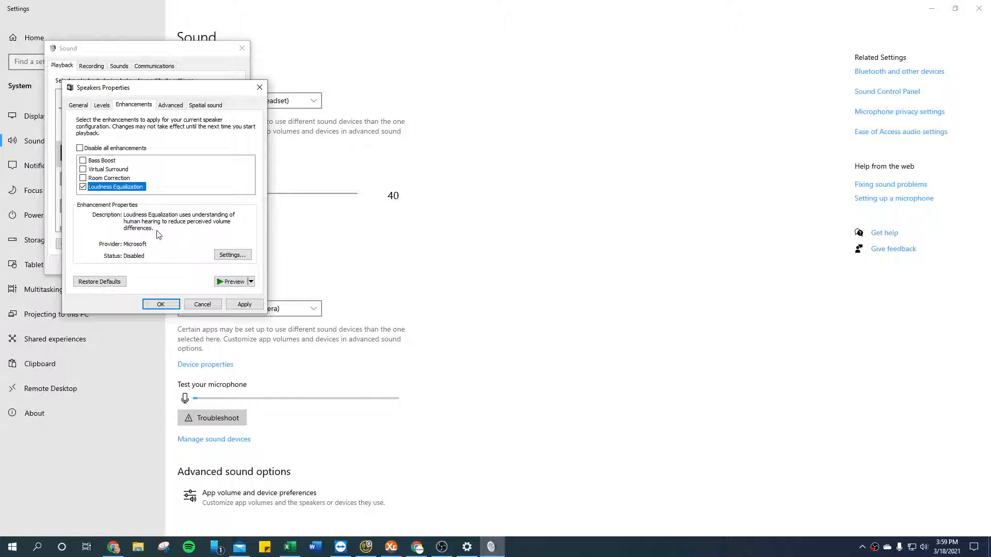
{"action": "mouse_move", "coordinate": [164, 261]}
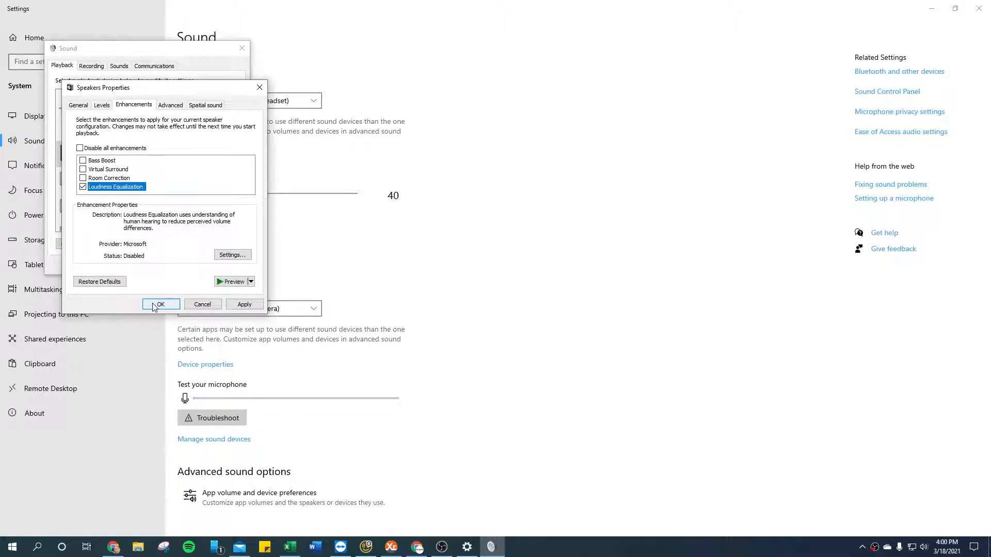
{"action": "left_click", "coordinate": [160, 303]}
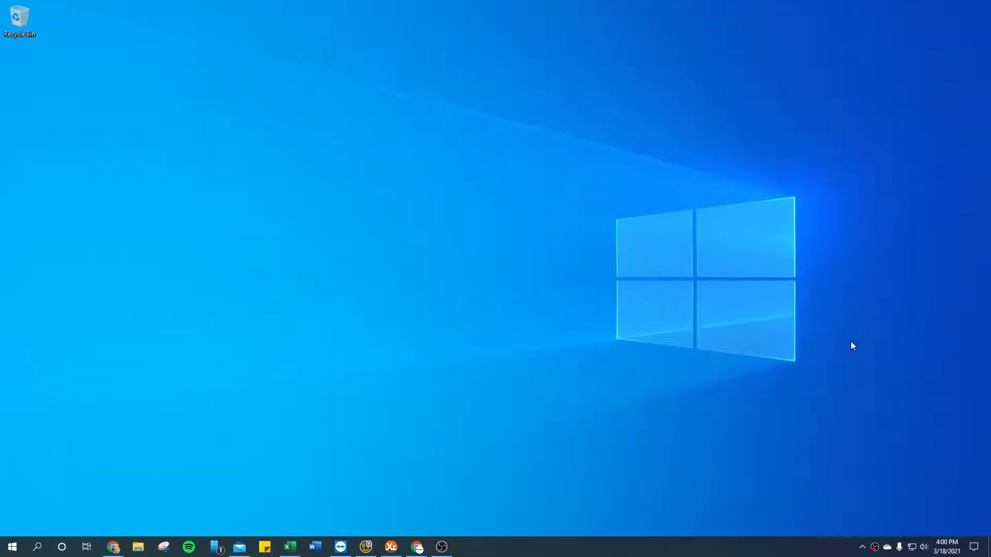
{"action": "mouse_move", "coordinate": [436, 344]}
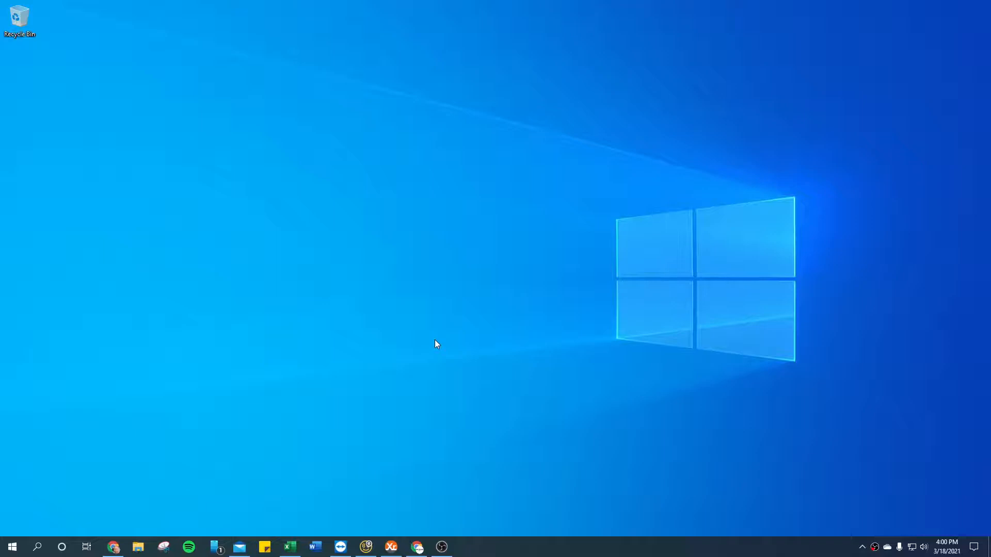
{"action": "mouse_move", "coordinate": [796, 511]}
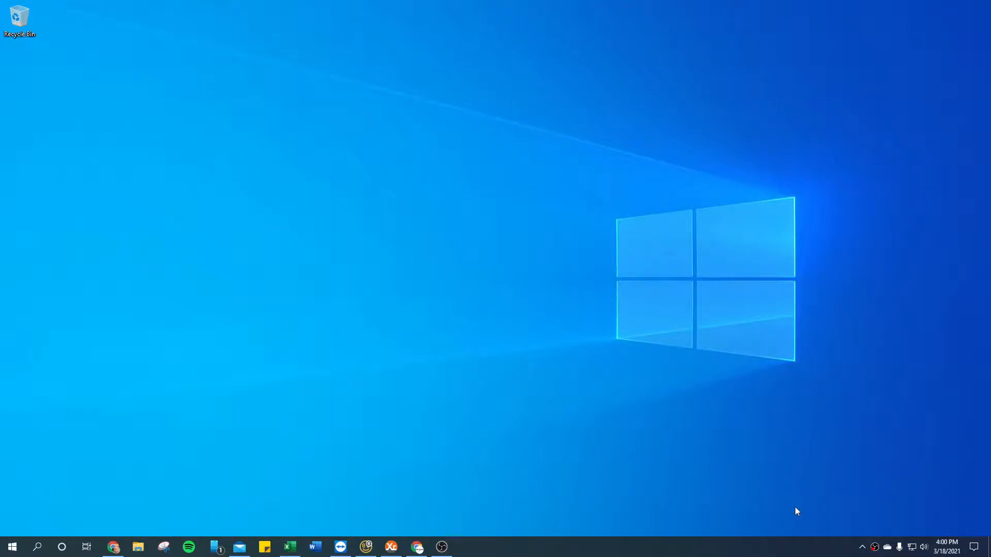
{"action": "right_click", "coordinate": [876, 547]}
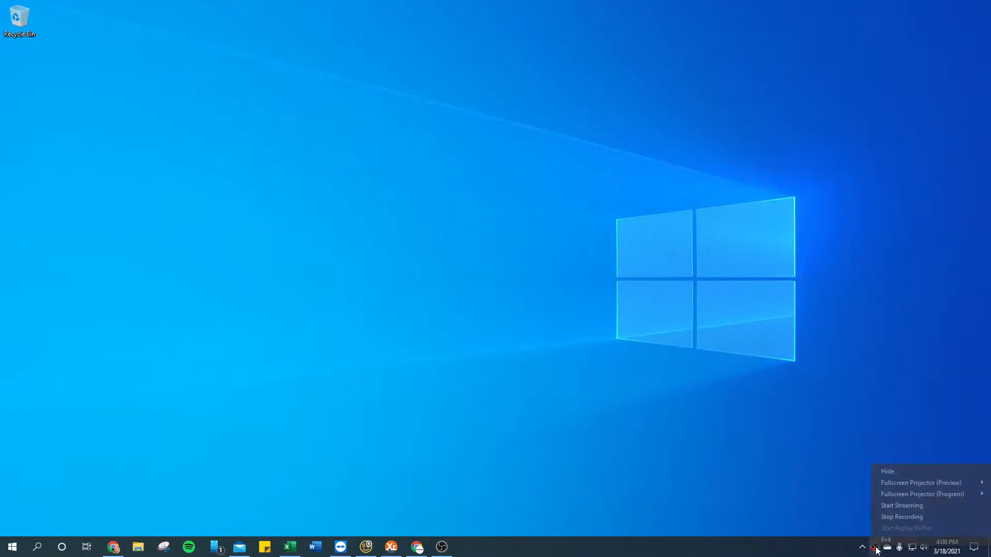